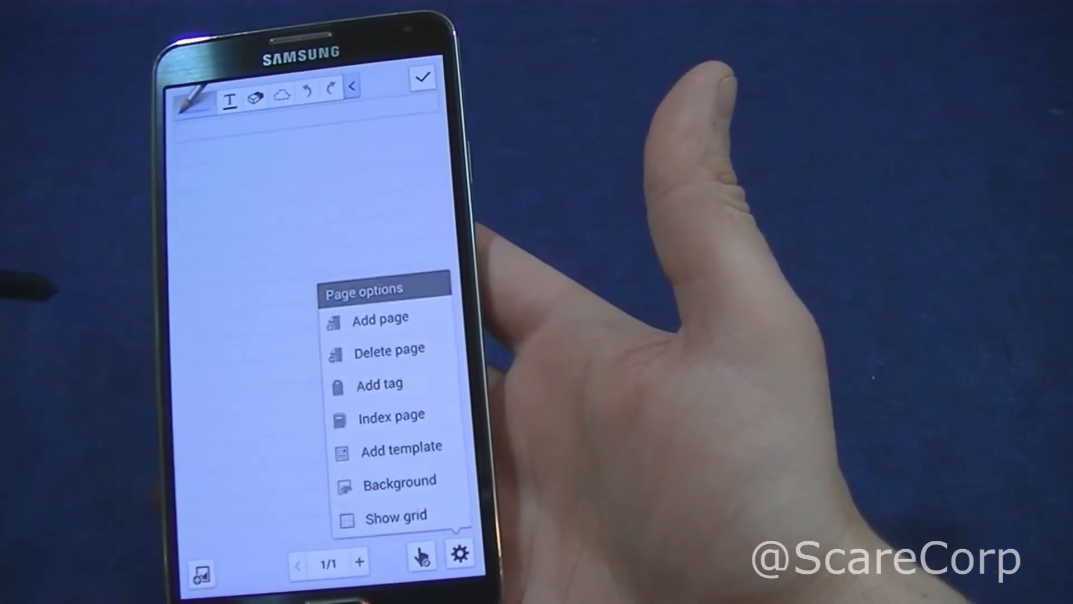
# - Open Add template and browse the page designs such as Blank, Note, Diary and Travel note
pyautogui.click(402, 445)
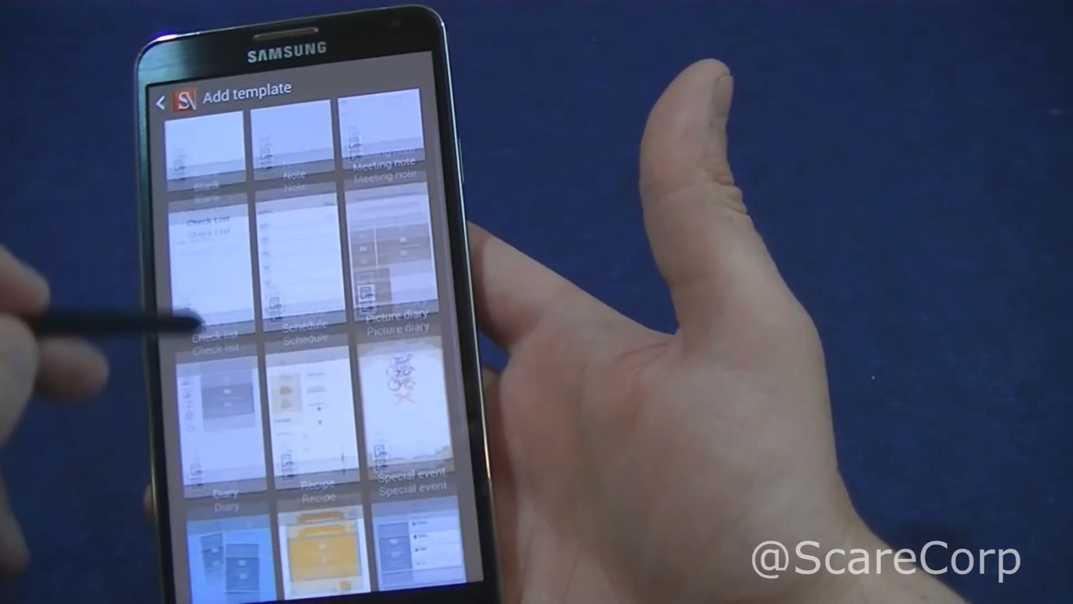
pyautogui.scroll(-3)
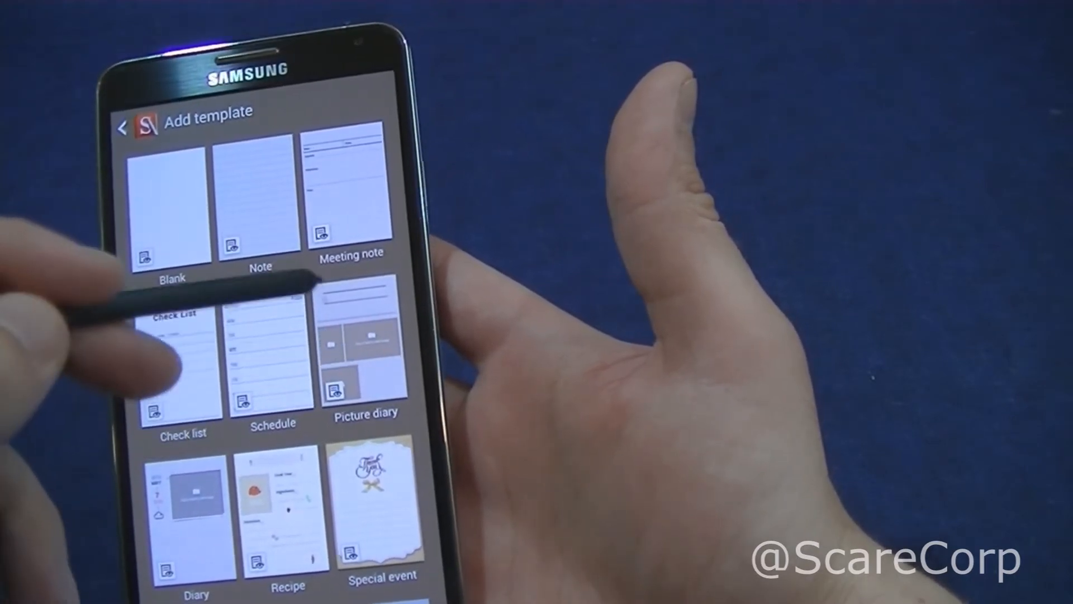
pyautogui.scroll(-3)
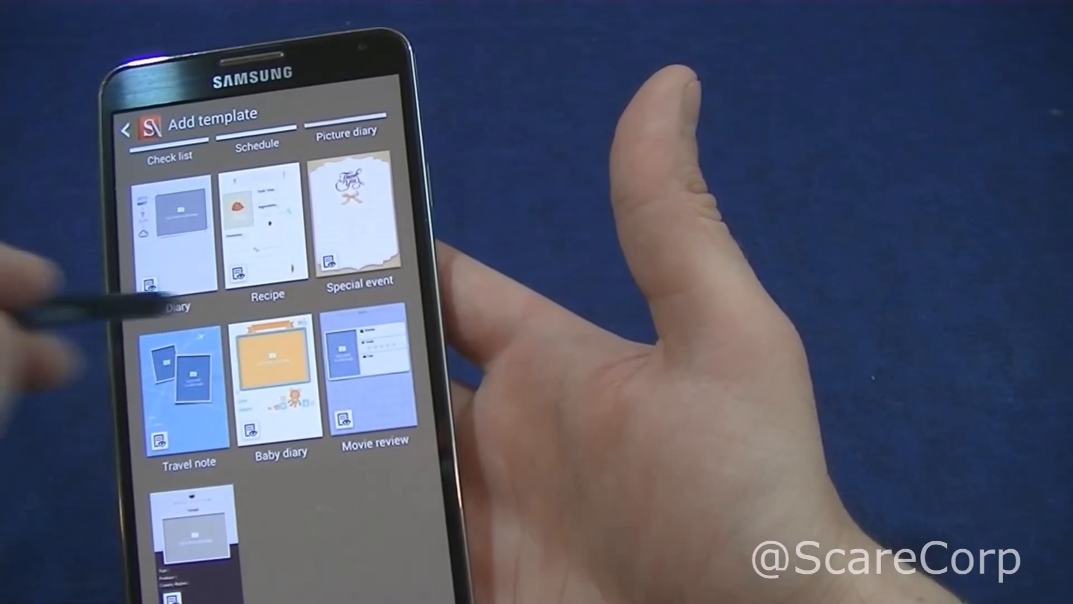
pyautogui.scroll(3)
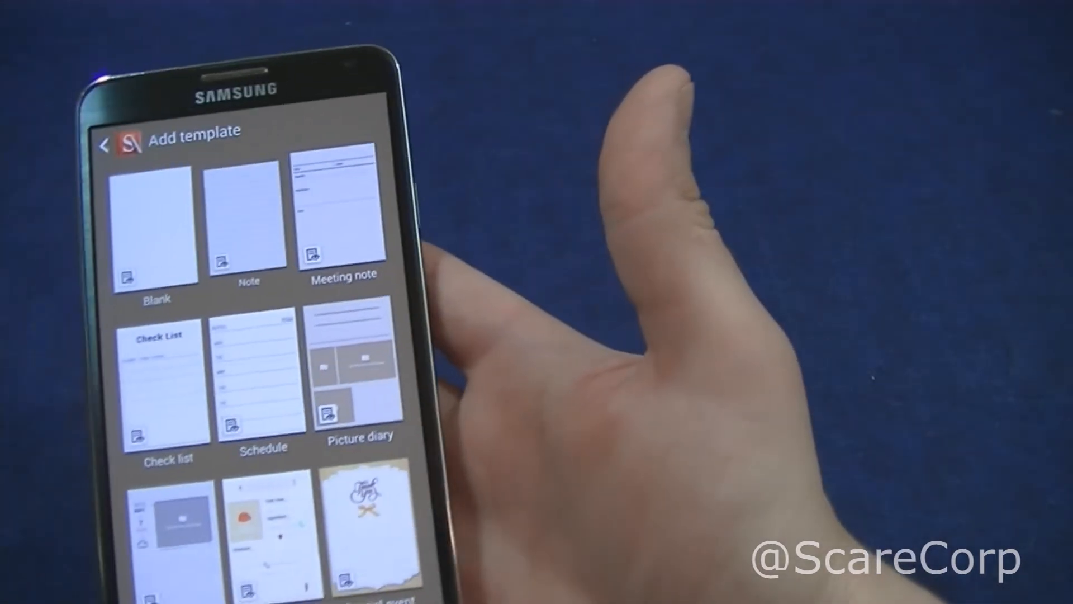
# - Exit the template gallery and raise the pen thickness from 25 to 33
pyautogui.click(156, 219)
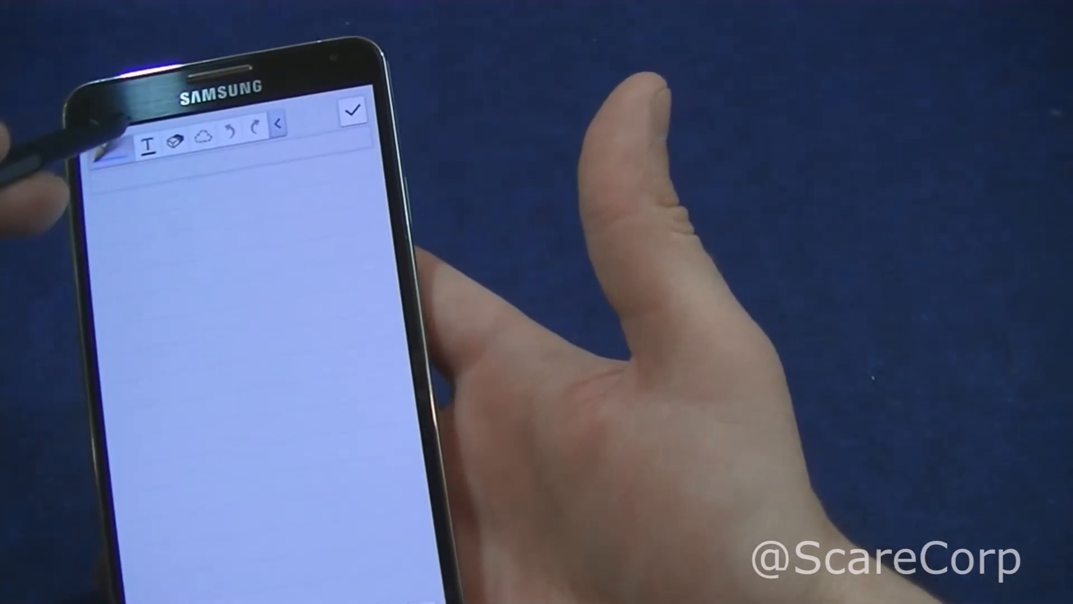
pyautogui.click(113, 144)
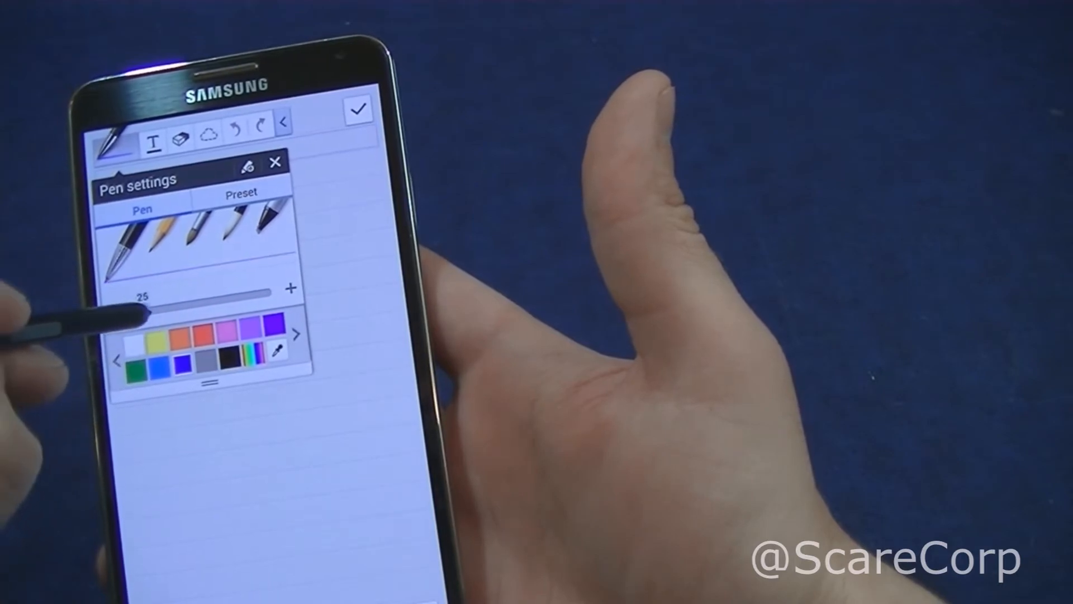
pyautogui.moveTo(144, 311); pyautogui.dragTo(158, 311)
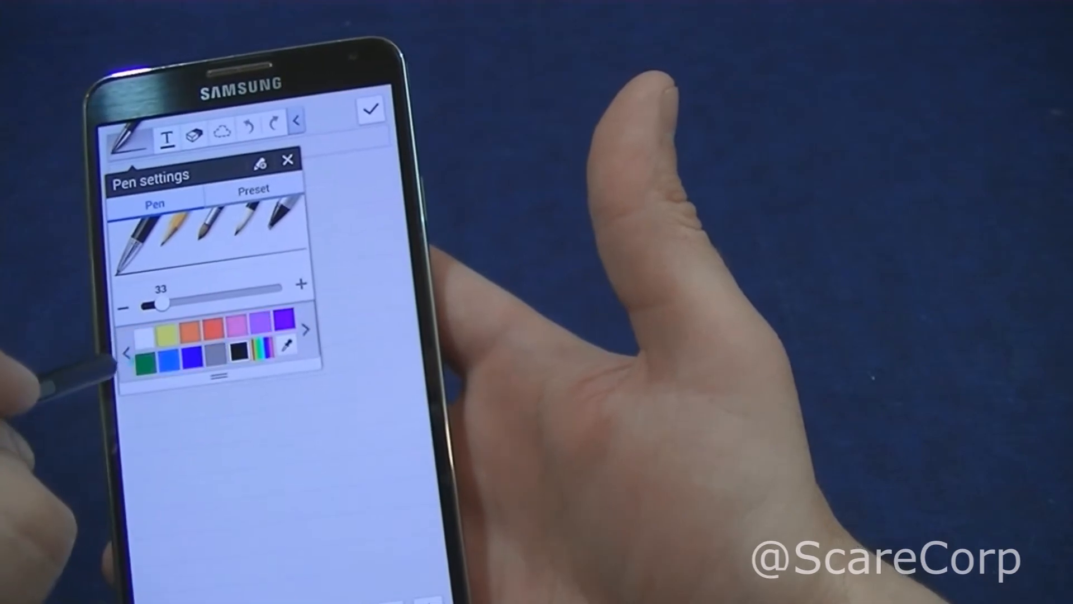
pyautogui.click(287, 159)
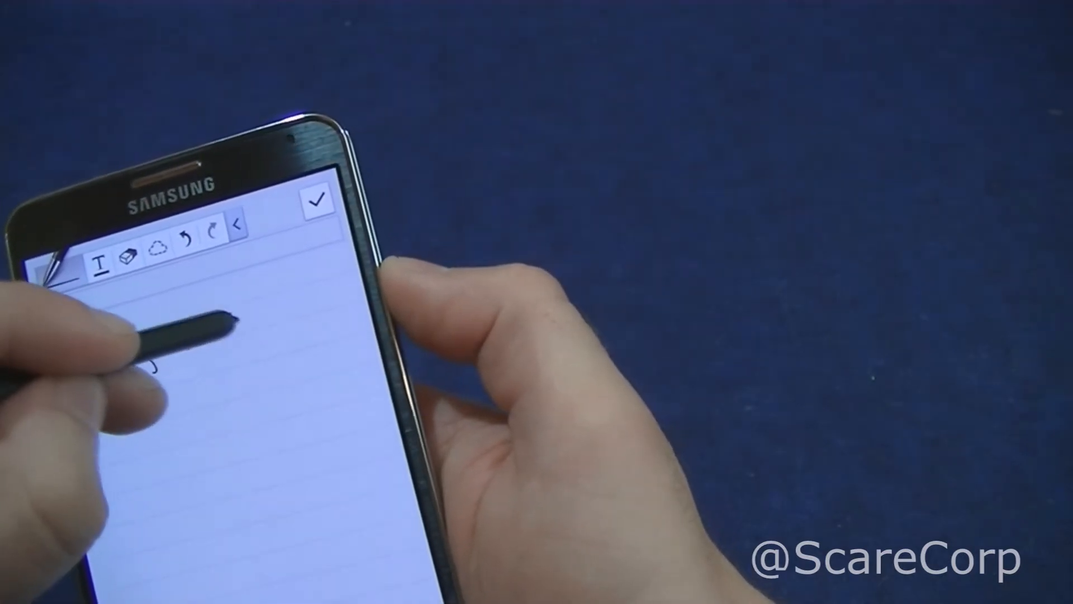
# - Handwrite 'this is a test how is my hand writing today' and tap the save checkmark
pyautogui.write('this is a test how is my hand writing today')
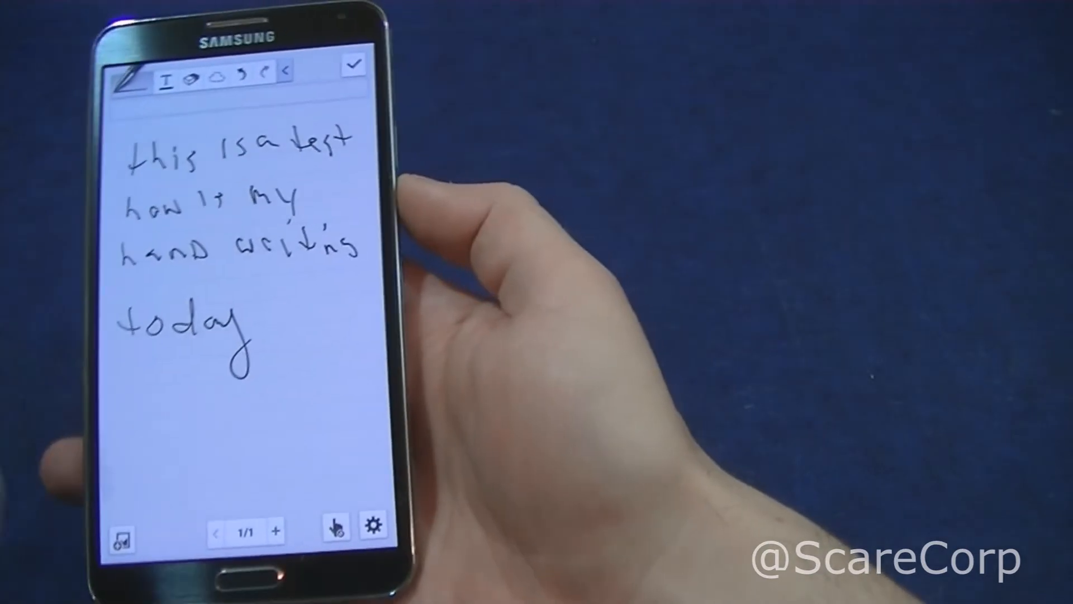
pyautogui.click(353, 65)
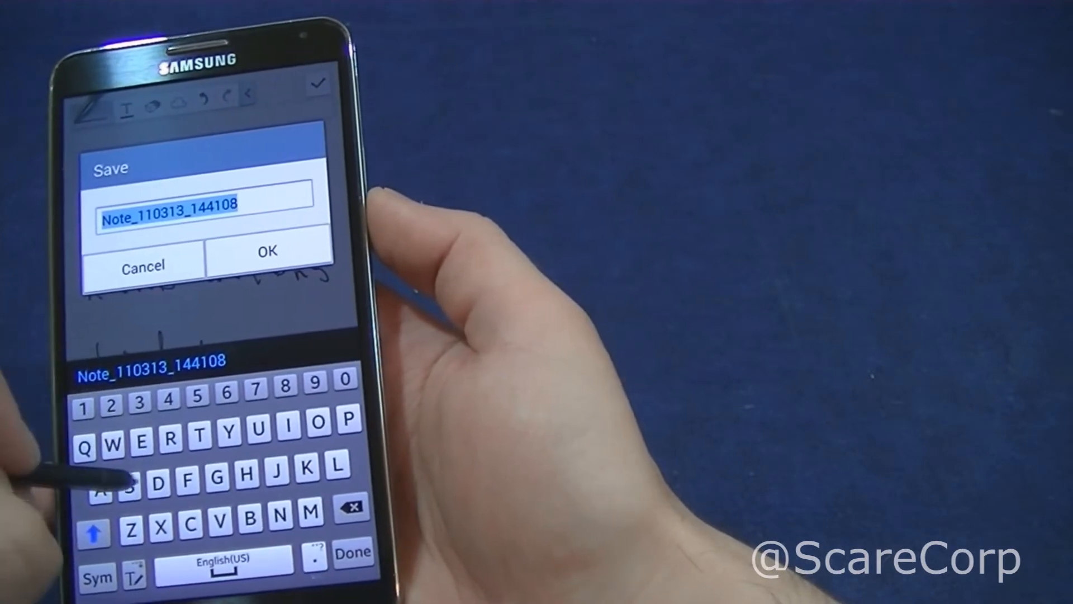
# - Replace the default name with 'Diary today' and confirm the save
pyautogui.write('D')
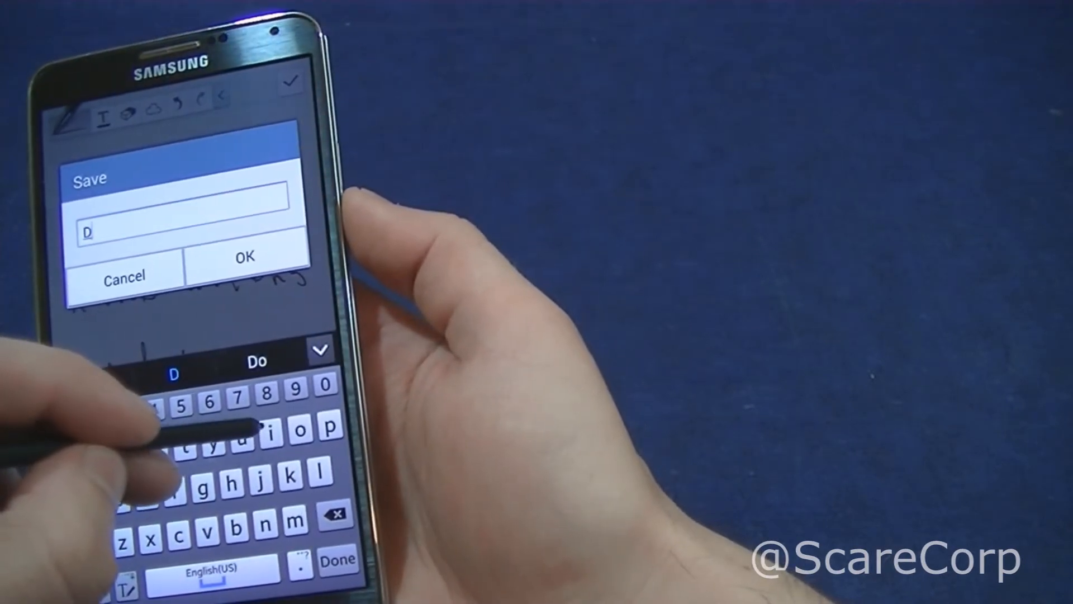
pyautogui.write('iary')
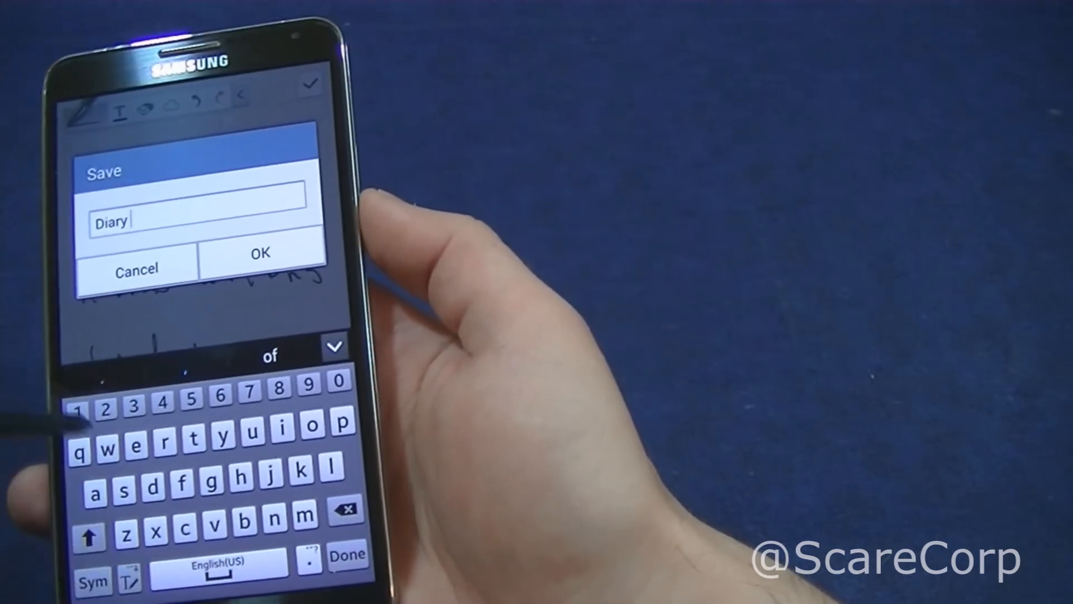
pyautogui.write('to')
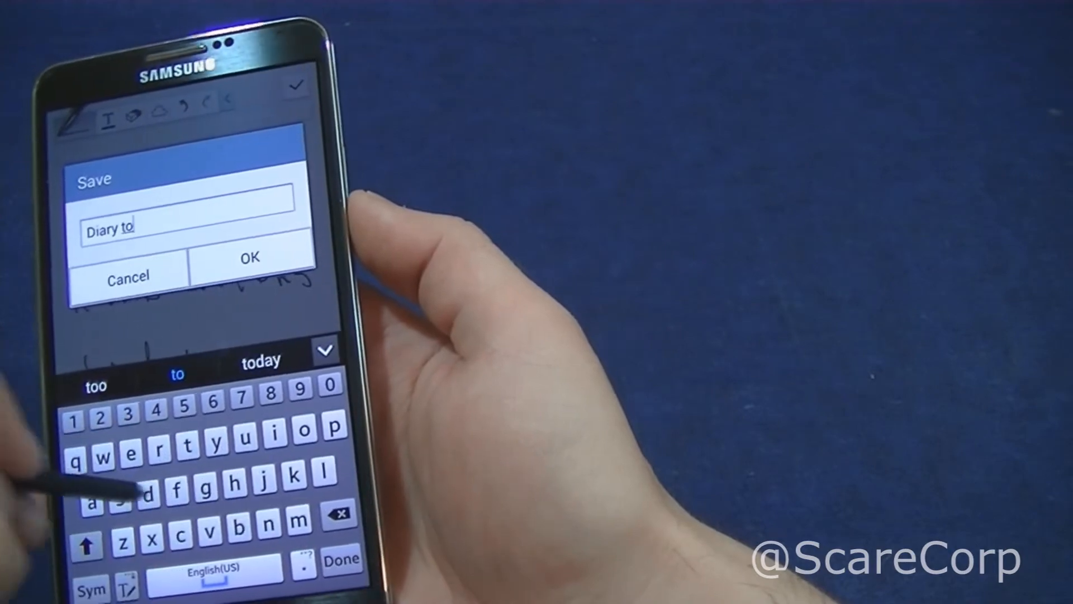
pyautogui.click(249, 258)
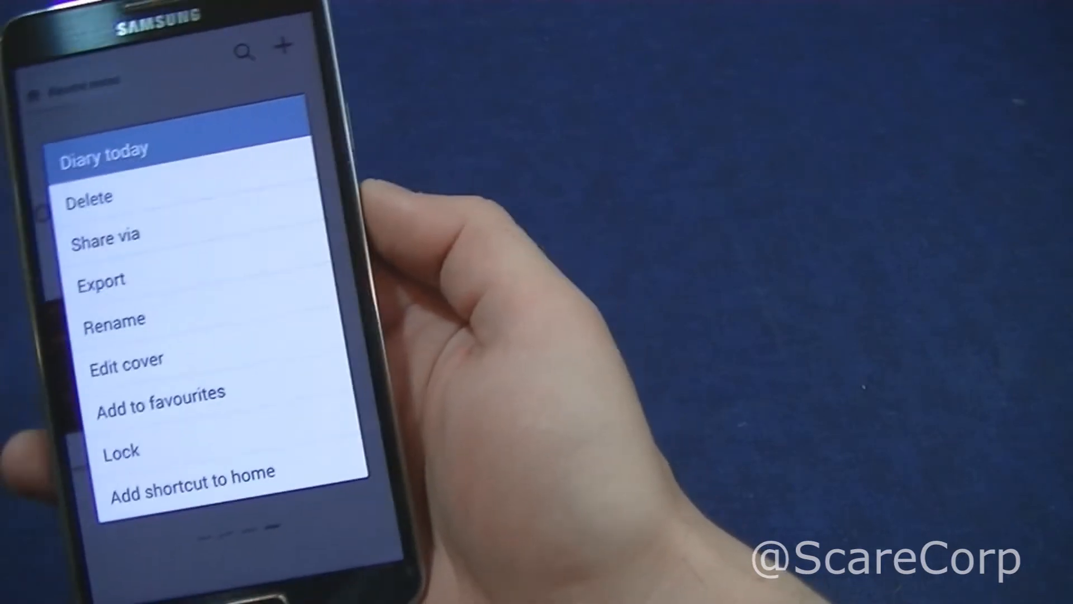
# - Export Diary today as Text only, dismiss the no-text warning, and choose Share via
pyautogui.click(101, 280)
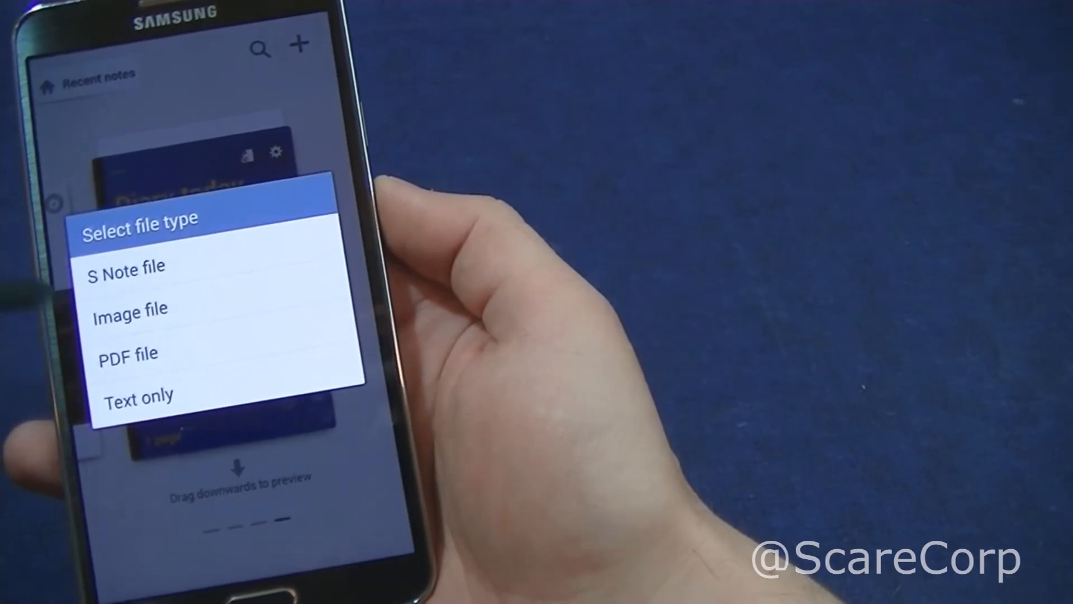
pyautogui.click(139, 395)
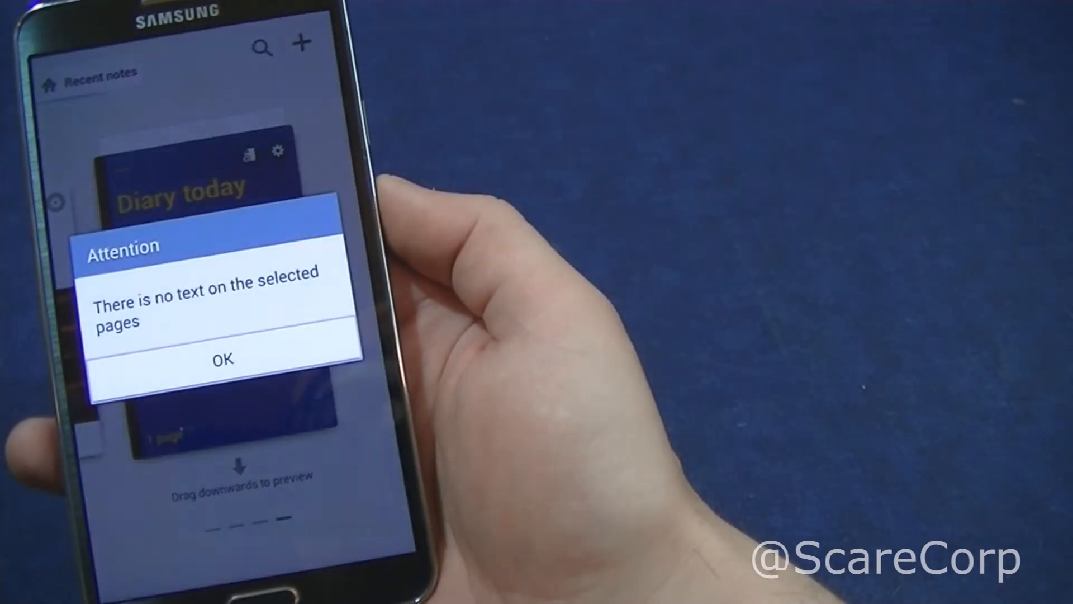
pyautogui.click(222, 359)
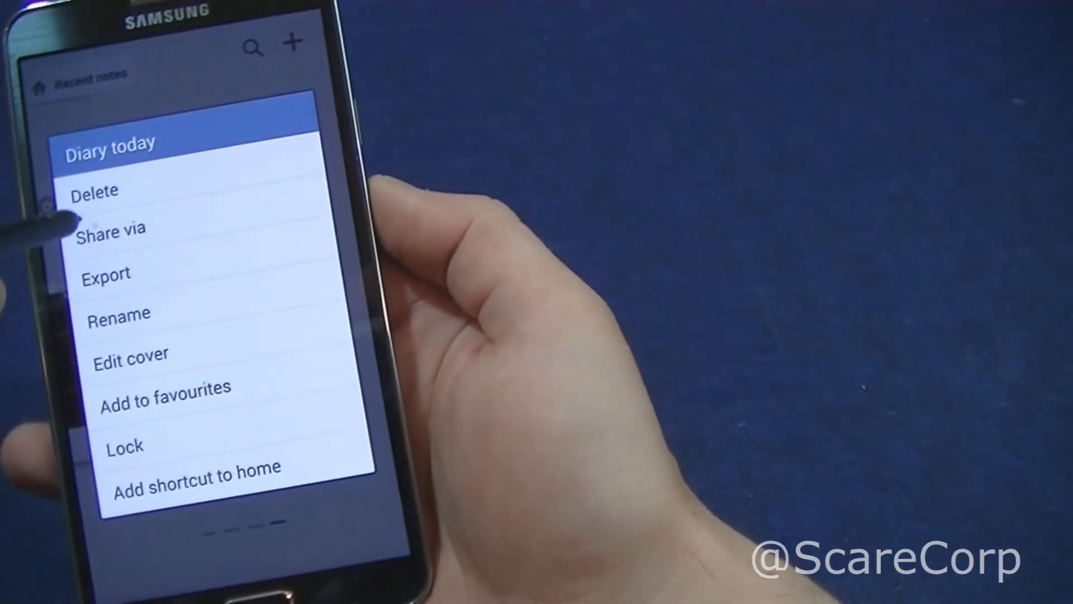
pyautogui.click(106, 272)
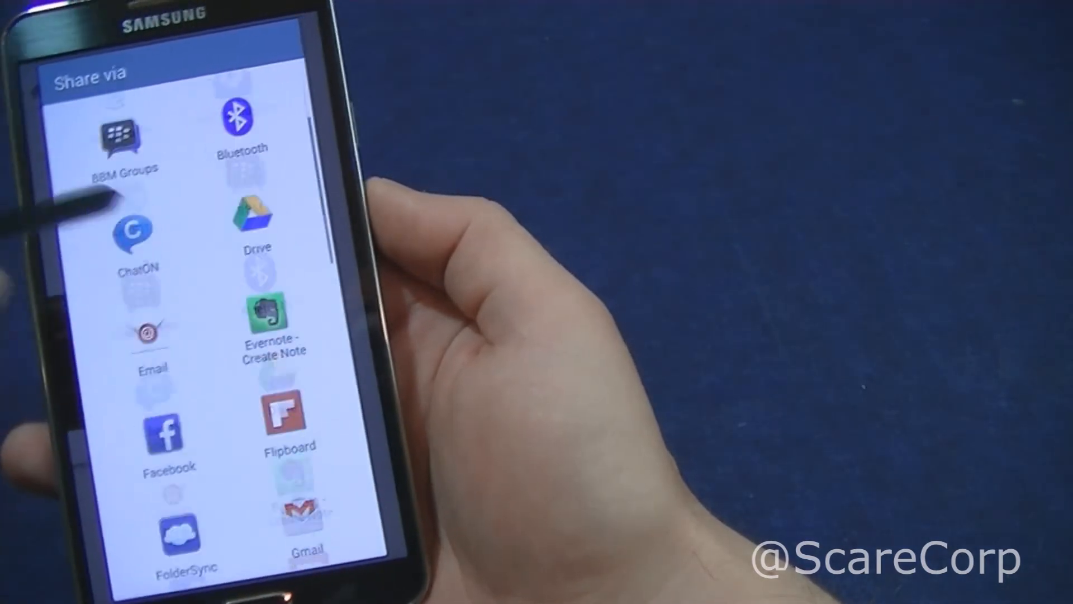
# - Scroll the share app list, back out, and reopen Diary today on a blank second page
pyautogui.scroll(-3)
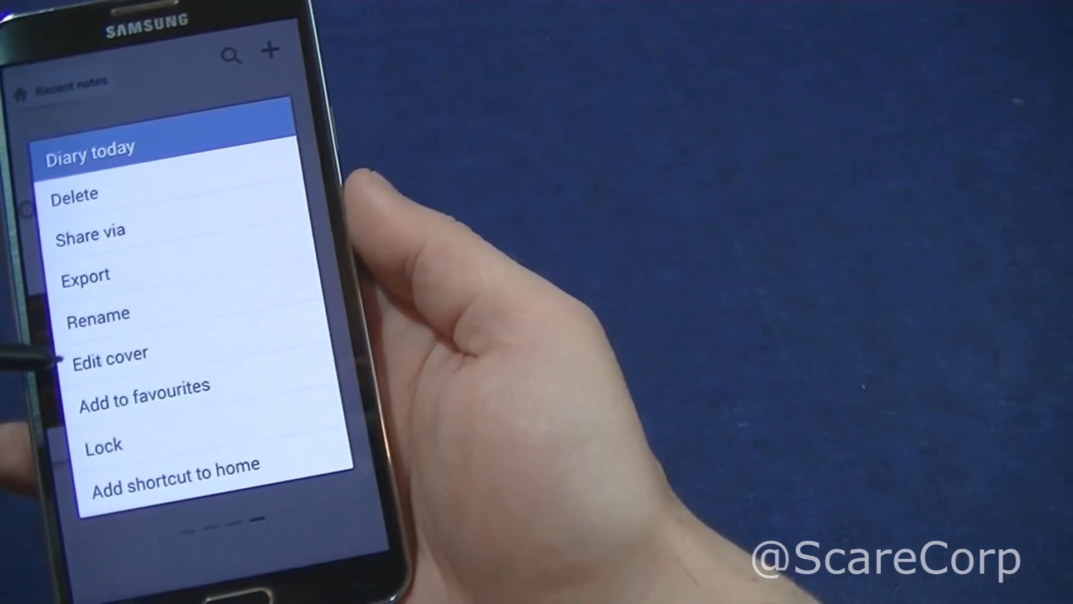
pyautogui.click(109, 354)
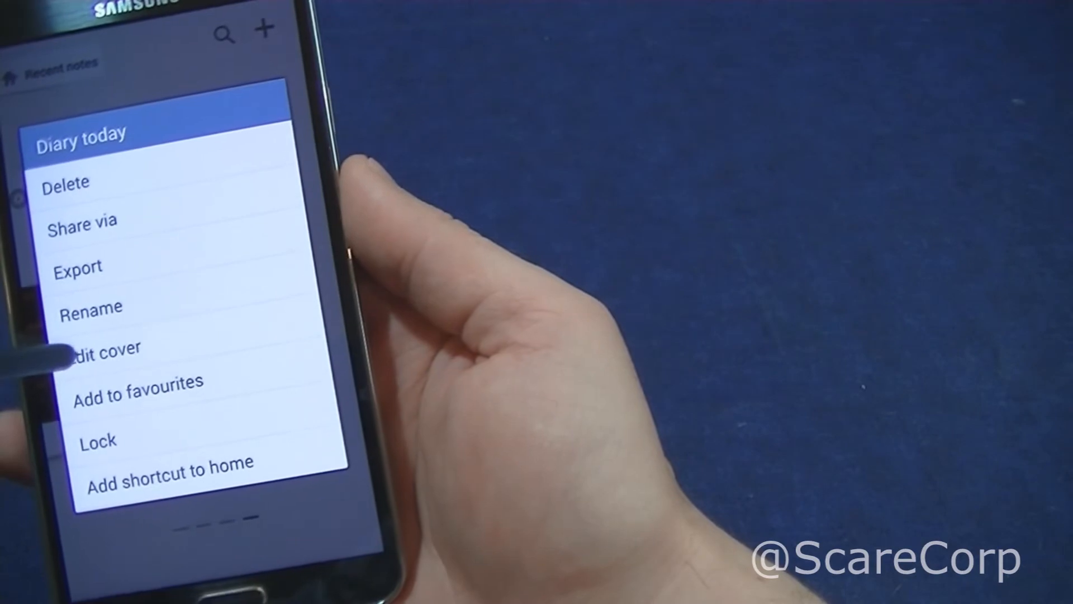
pyautogui.click(104, 348)
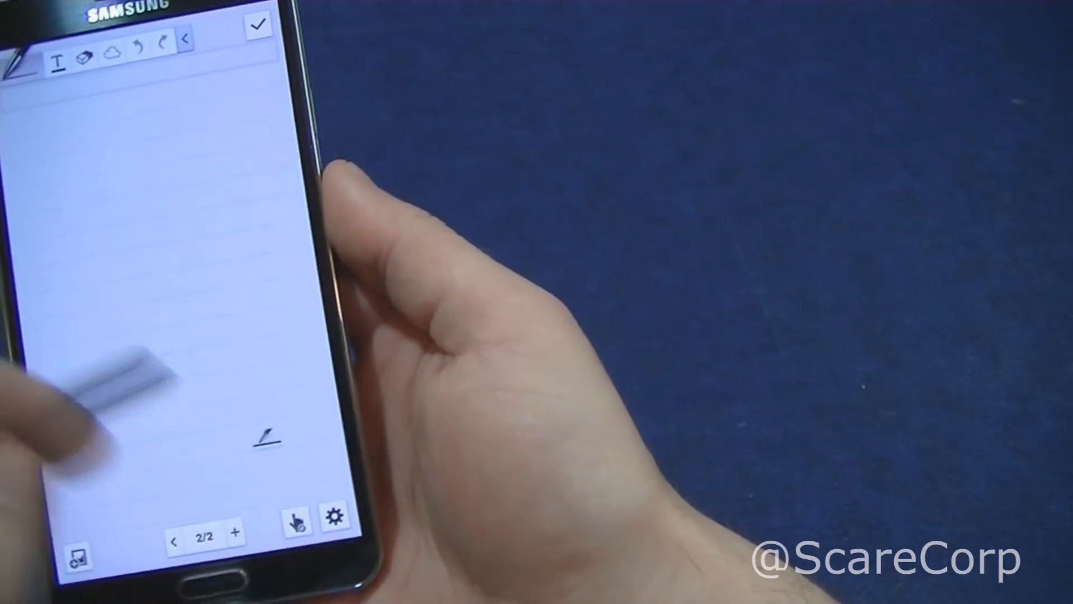
pyautogui.click(335, 514)
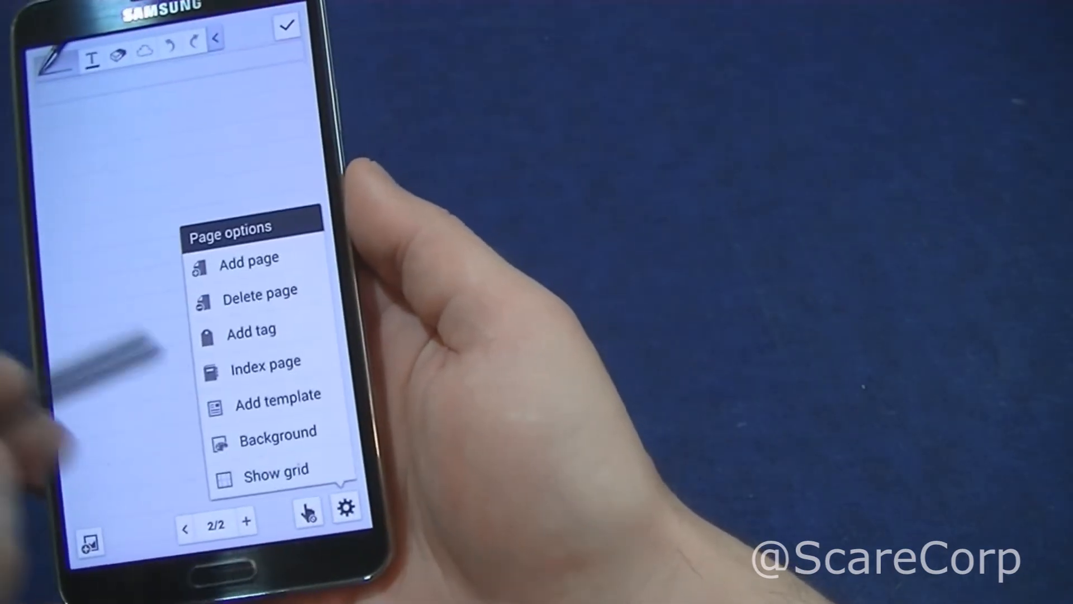
pyautogui.click(278, 393)
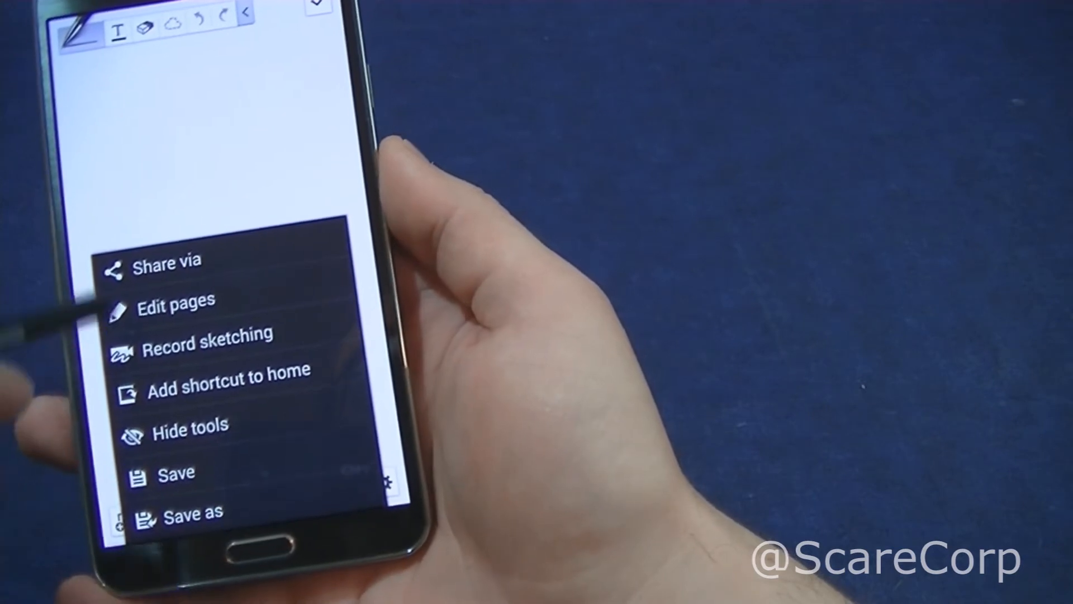
# - Enable Record sketching on the blank second page
pyautogui.click(208, 335)
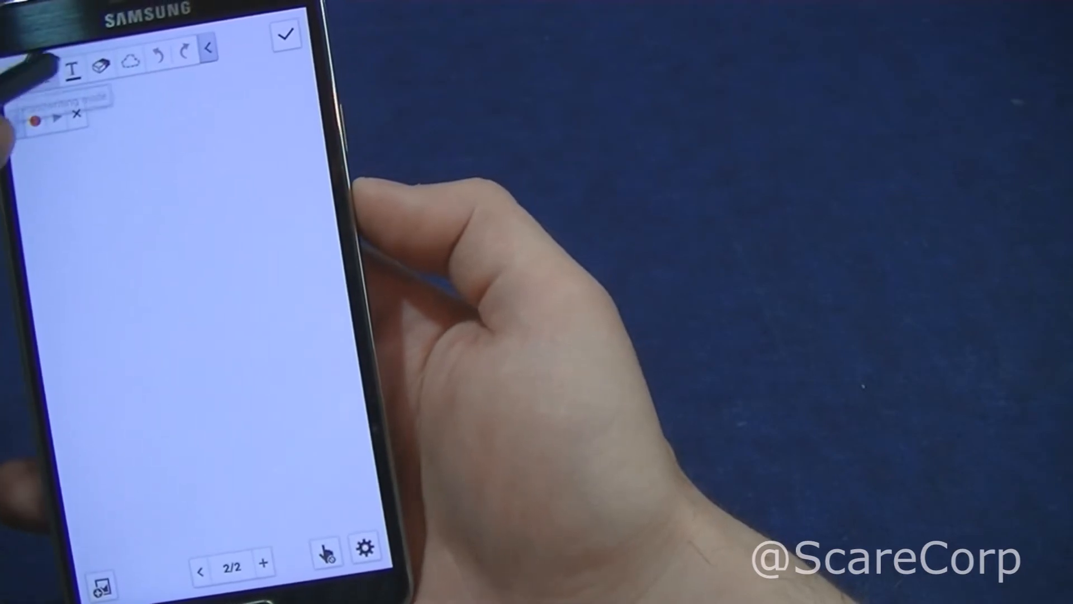
pyautogui.click(48, 62)
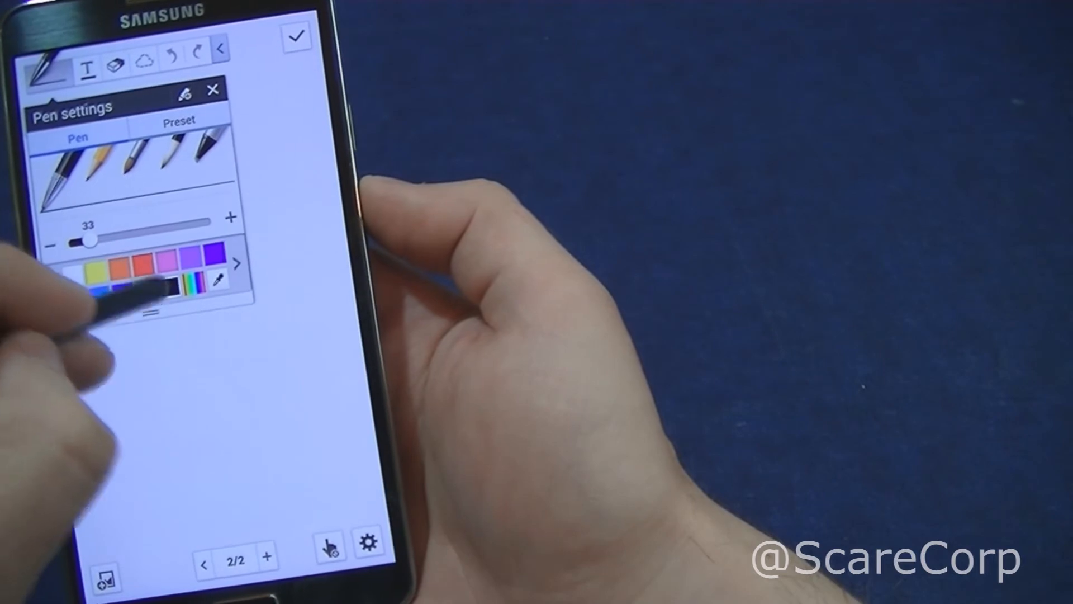
# - Switch the pen to black and draw a house with chimney, two windows and a door
pyautogui.click(213, 89)
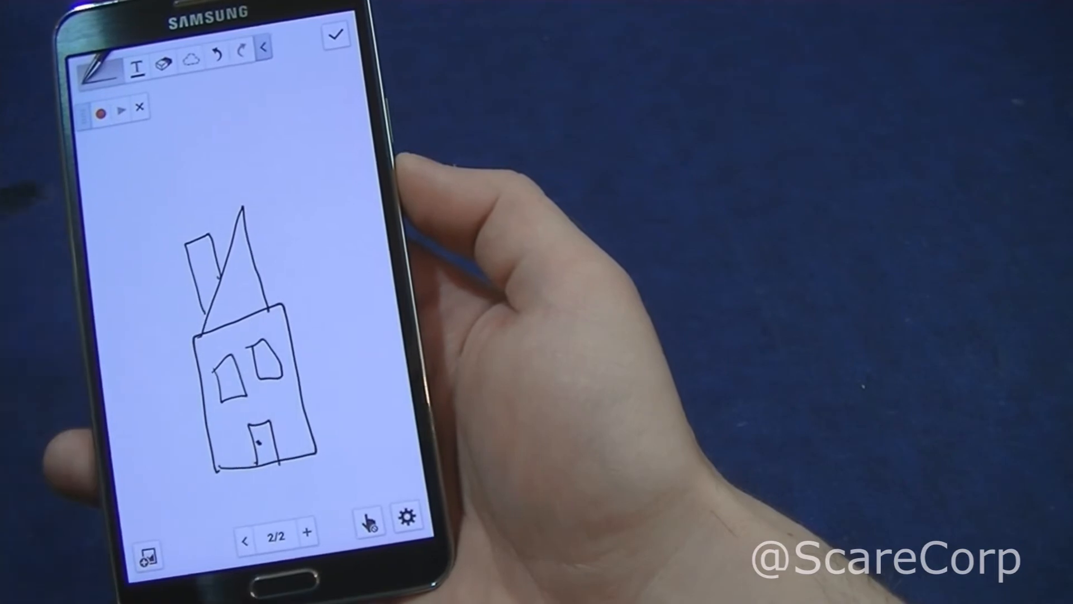
pyautogui.click(99, 64)
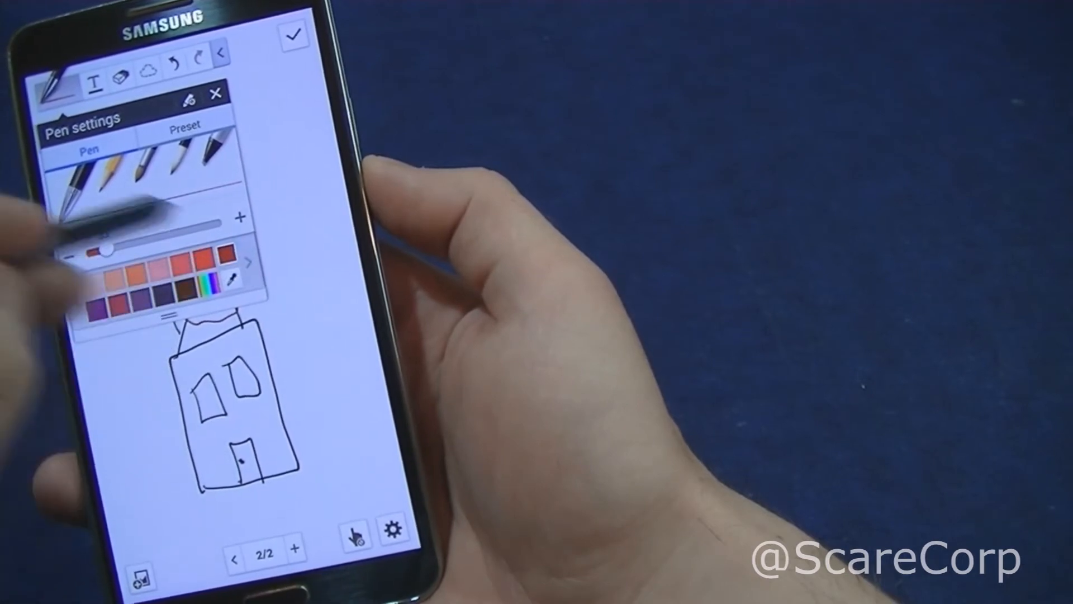
# - Draw grey smoke, red roof stripes, green grass and a tree with red fruit
pyautogui.click(248, 262)
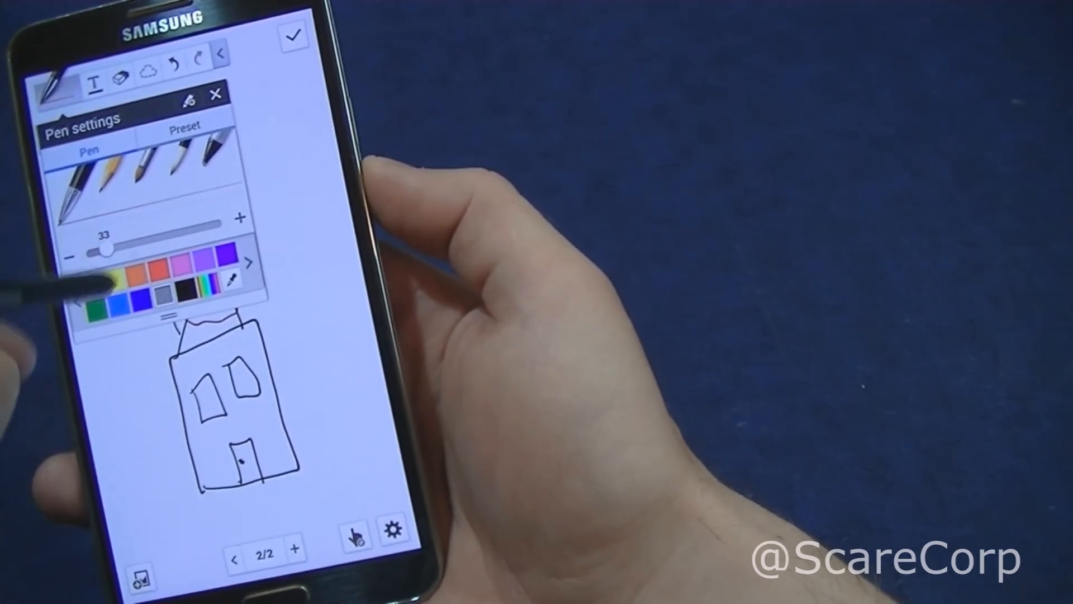
pyautogui.click(214, 94)
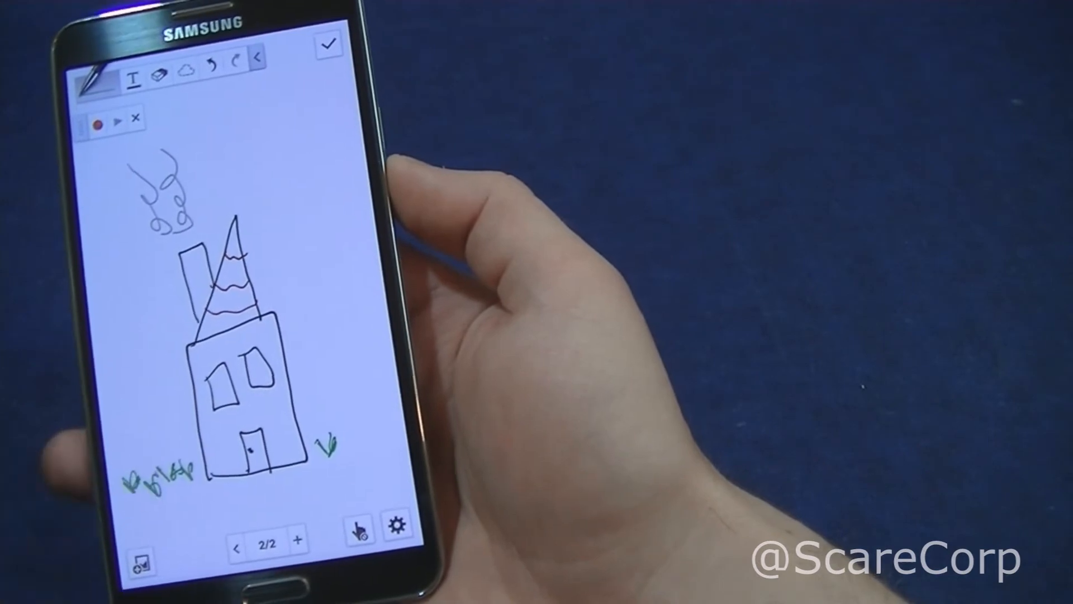
pyautogui.click(101, 77)
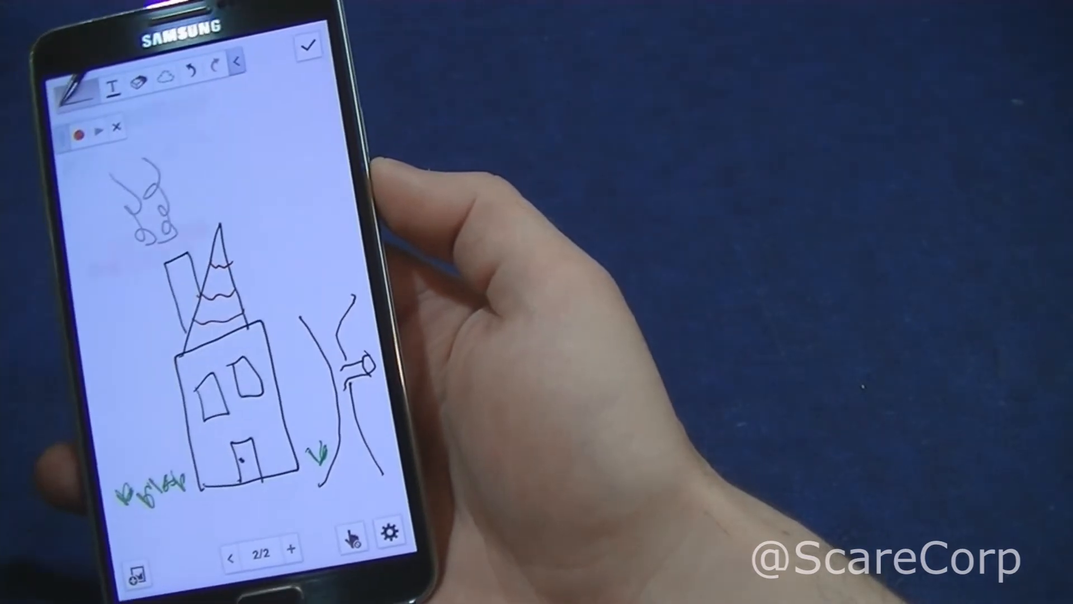
pyautogui.click(72, 77)
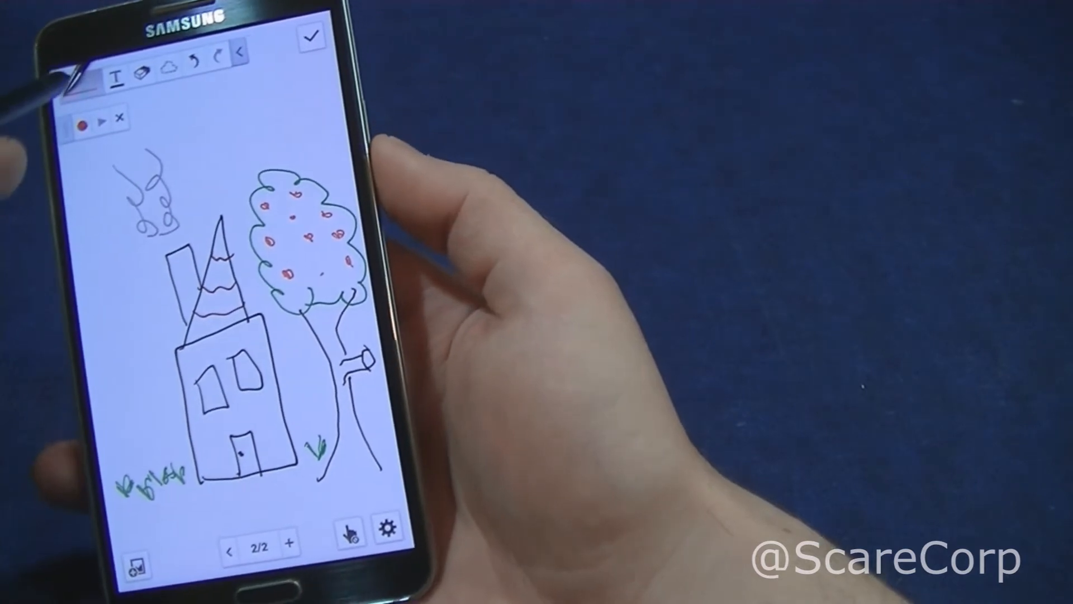
pyautogui.click(79, 76)
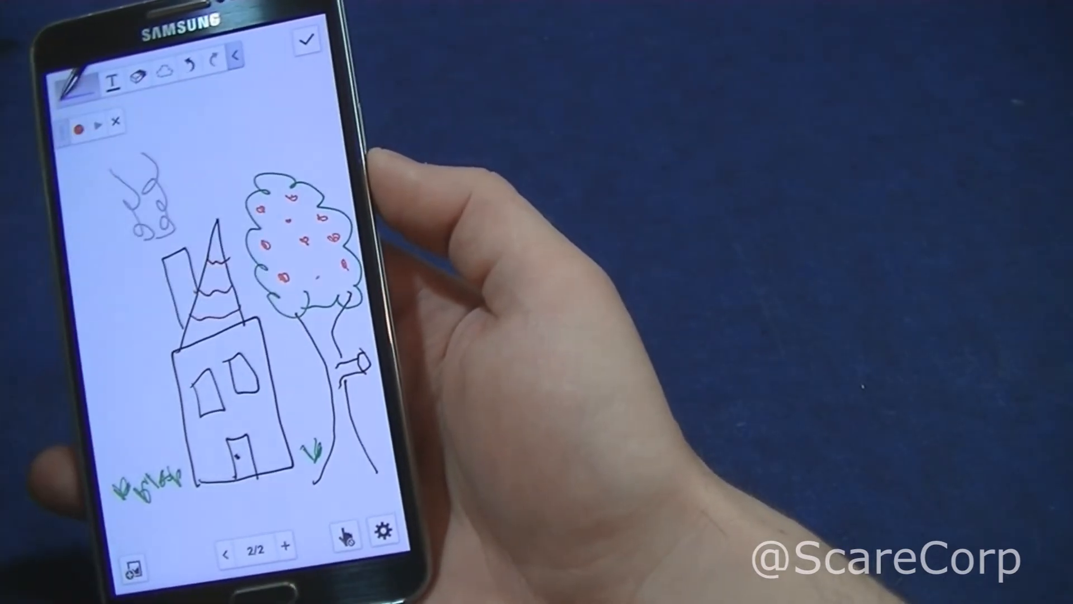
# - Draw a thick blue cloud, then three birds with a thinner black pen
pyautogui.click(76, 79)
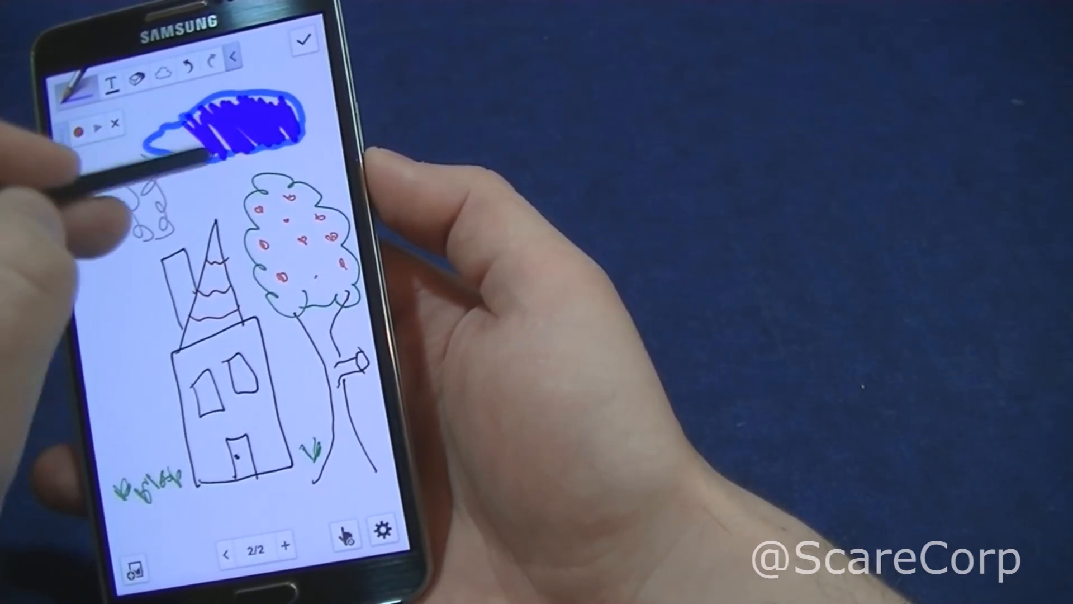
pyautogui.click(80, 82)
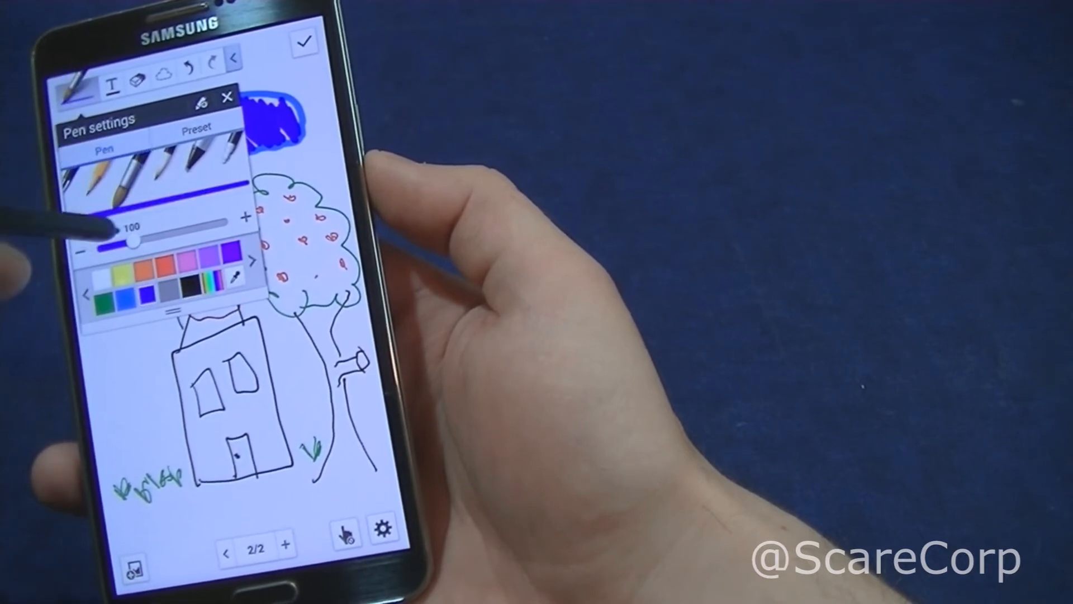
pyautogui.moveTo(134, 244); pyautogui.dragTo(113, 245)
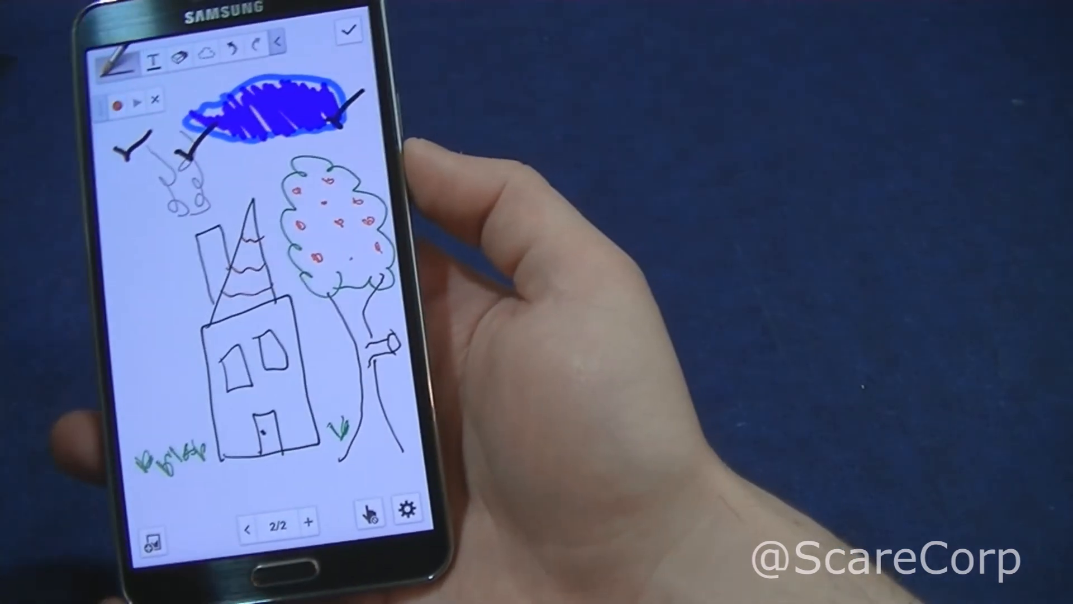
pyautogui.click(115, 60)
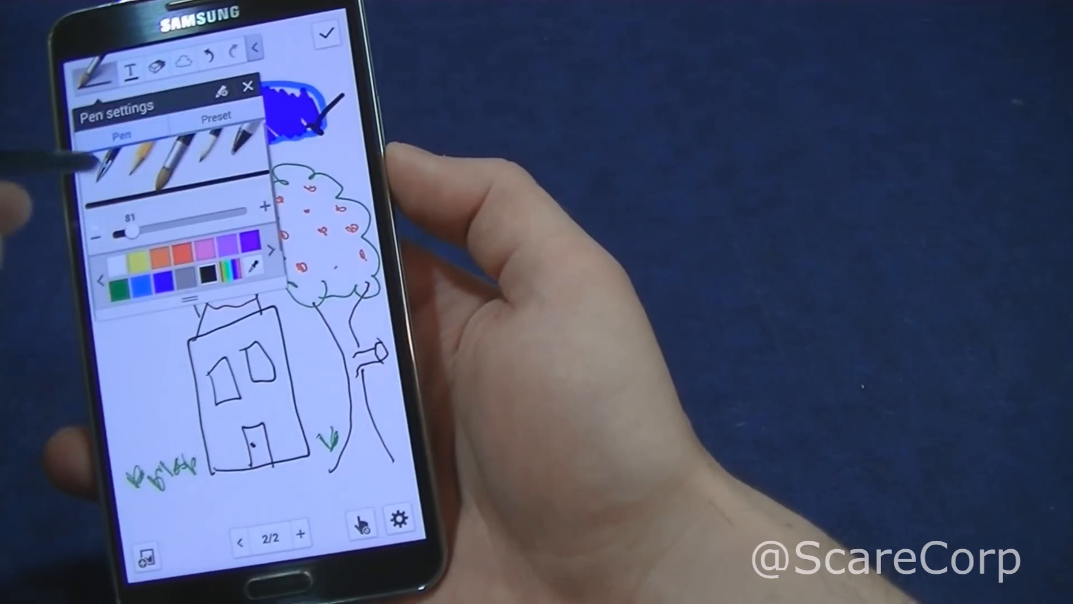
pyautogui.moveTo(134, 231); pyautogui.dragTo(127, 234)
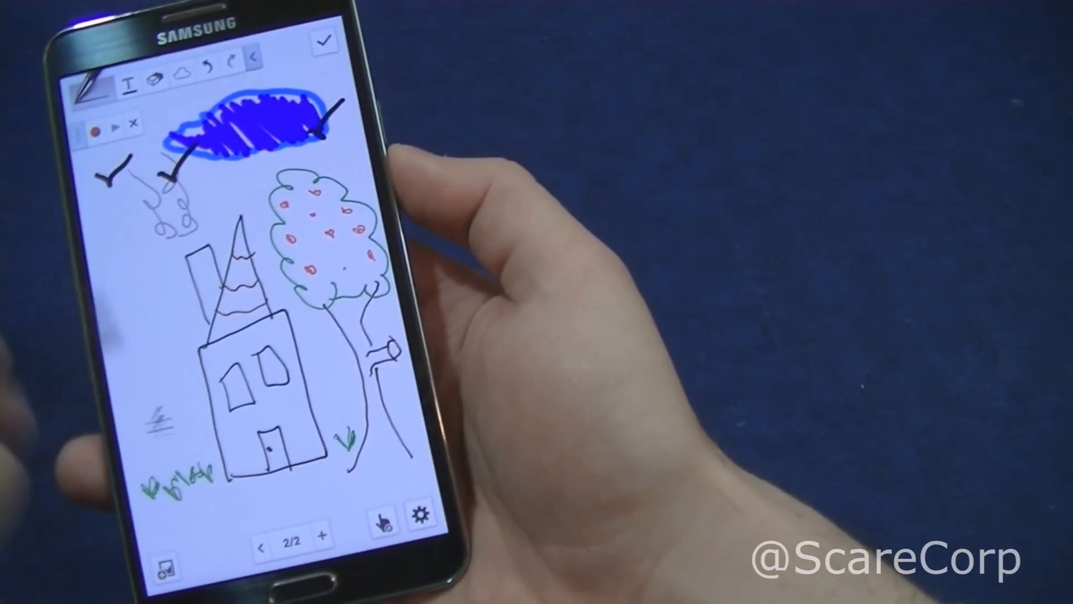
pyautogui.click(70, 80)
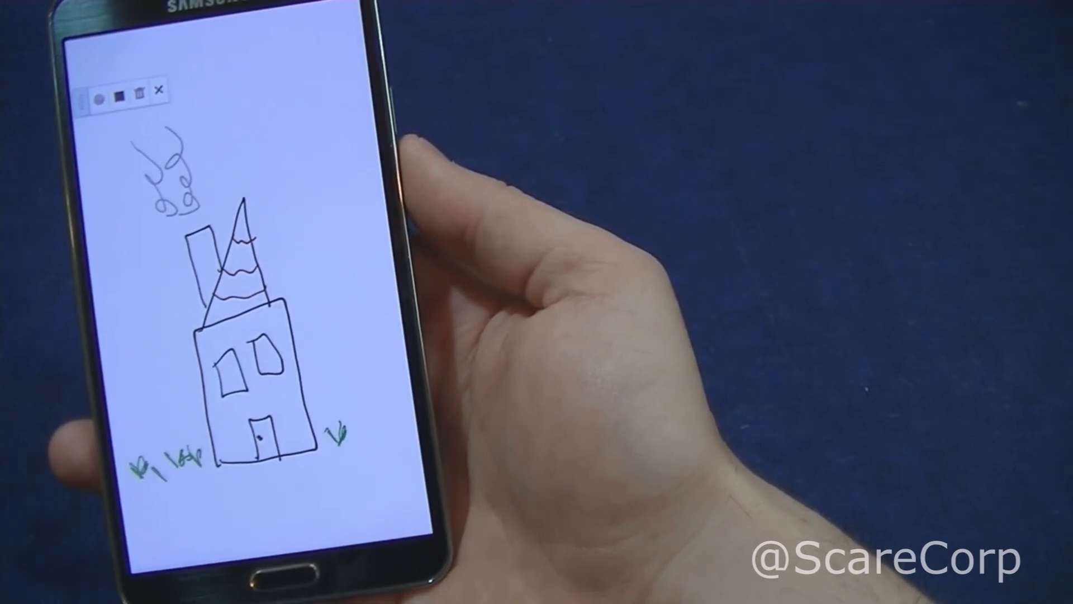
# - Watch the replay redraw the house, tree, blue cloud, birds and person until it finishes
pyautogui.moveTo(342, 295); pyautogui.dragTo(384, 444)
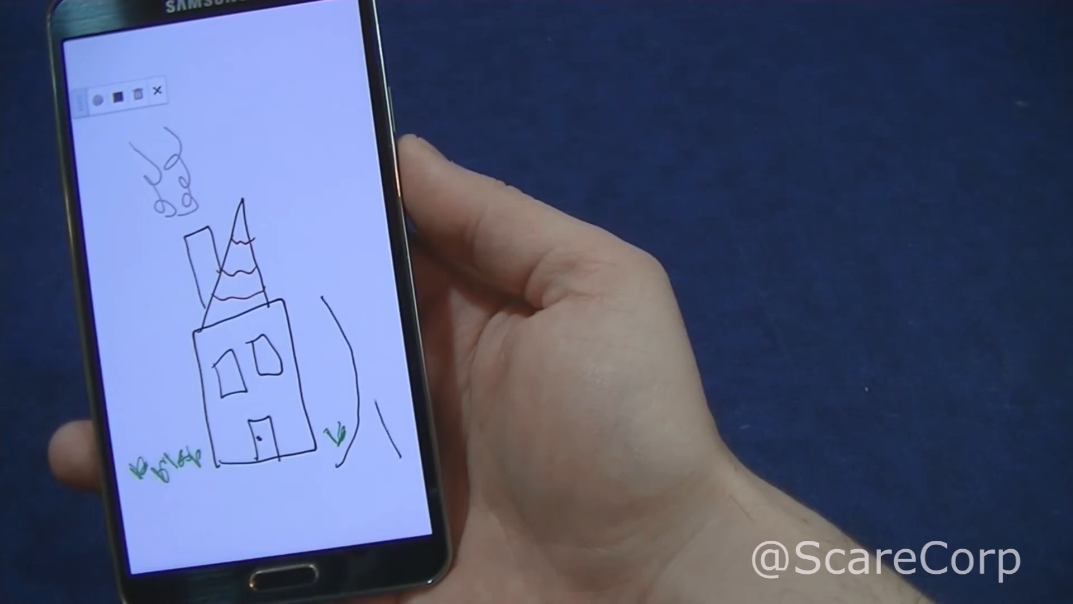
pyautogui.moveTo(352, 314); pyautogui.dragTo(386, 362)
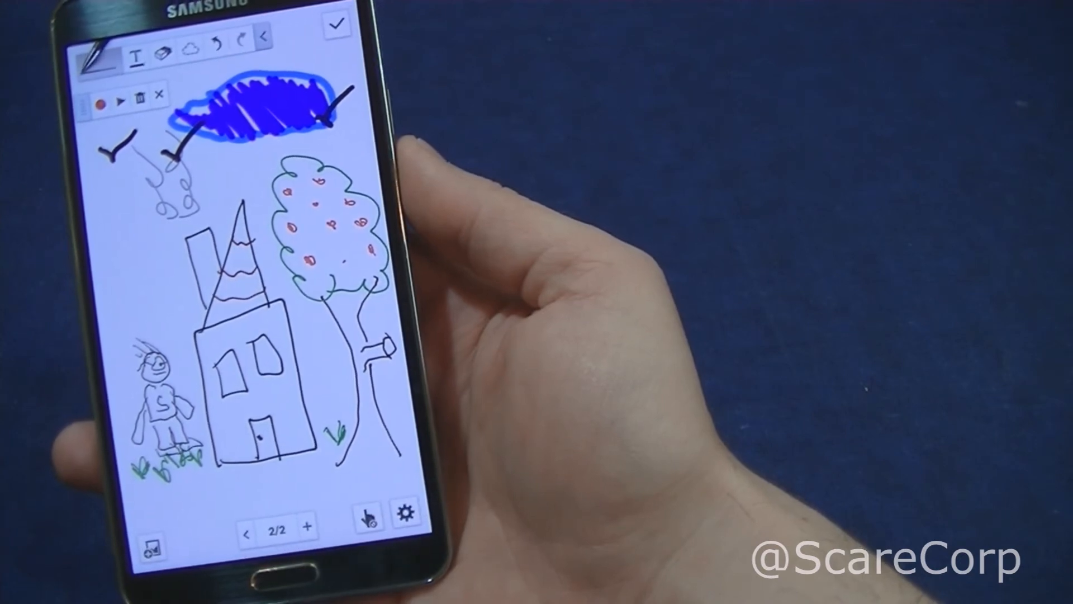
# - Save the note with the finished recorded sketch using the top-right checkmark
pyautogui.click(335, 24)
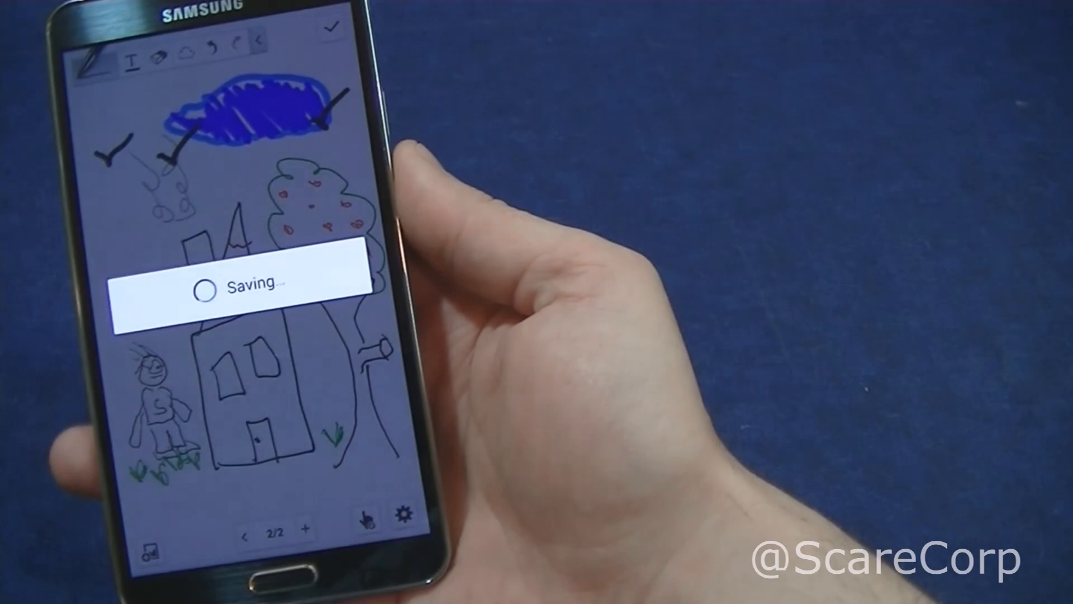